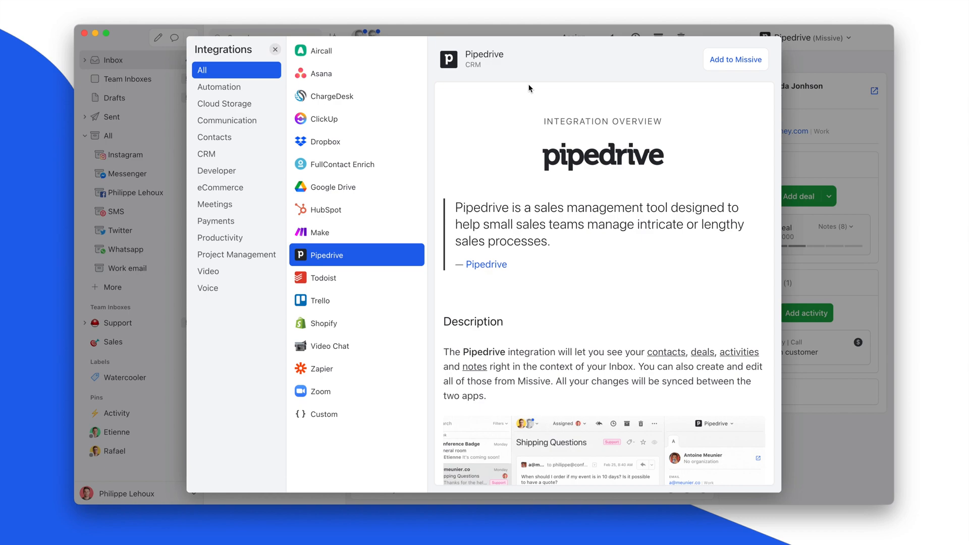
Add the Pipedrive integration to Missive
left_click(276, 50)
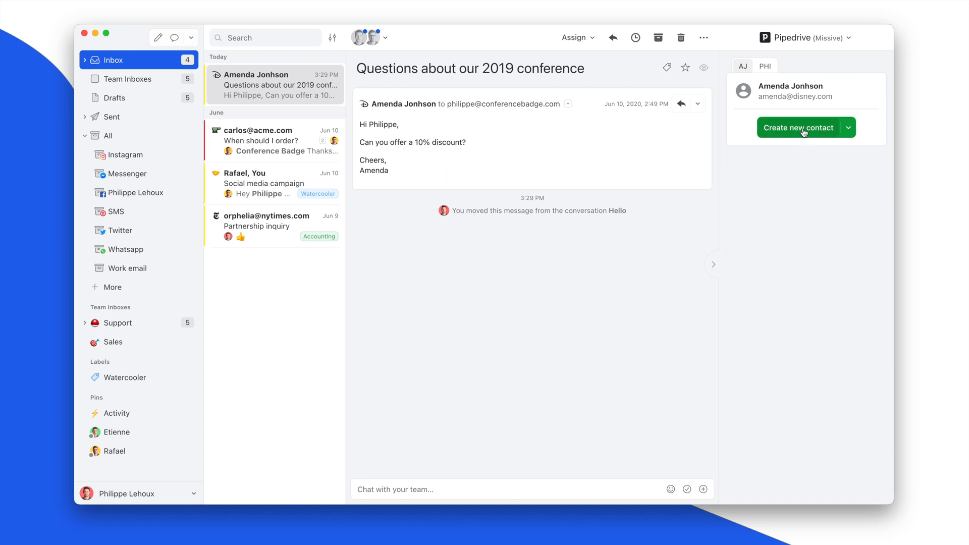
Create a Pipedrive contact for the sender with organization Disney
left_click(798, 127)
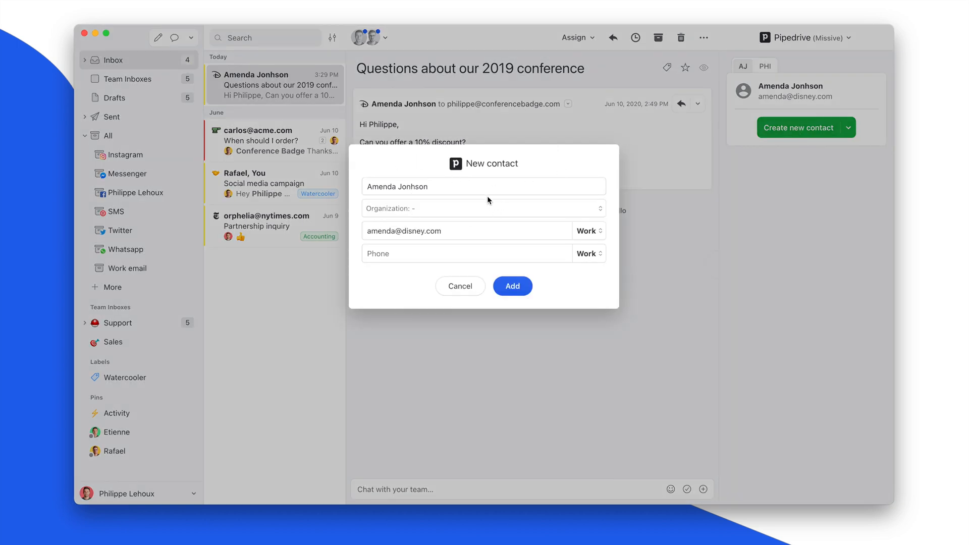
left_click(484, 207)
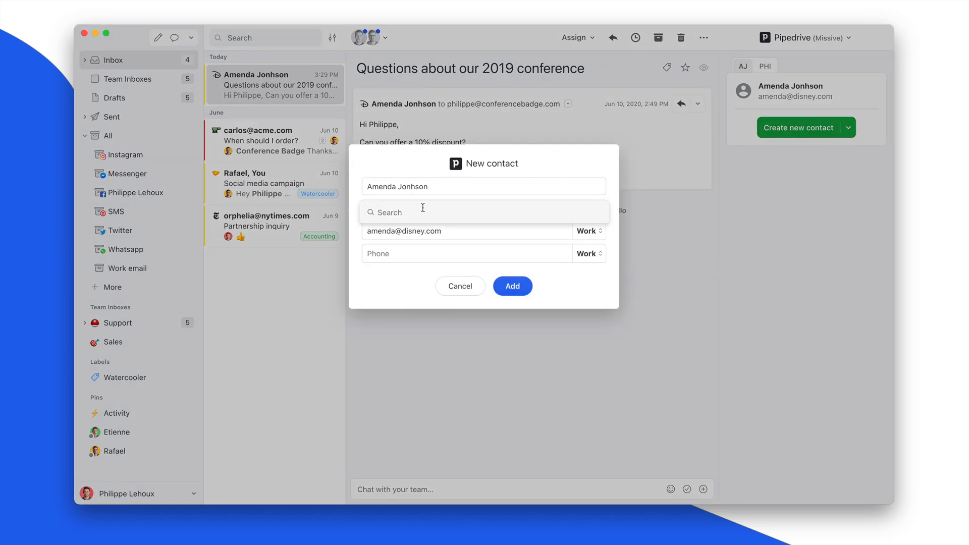
type("dis")
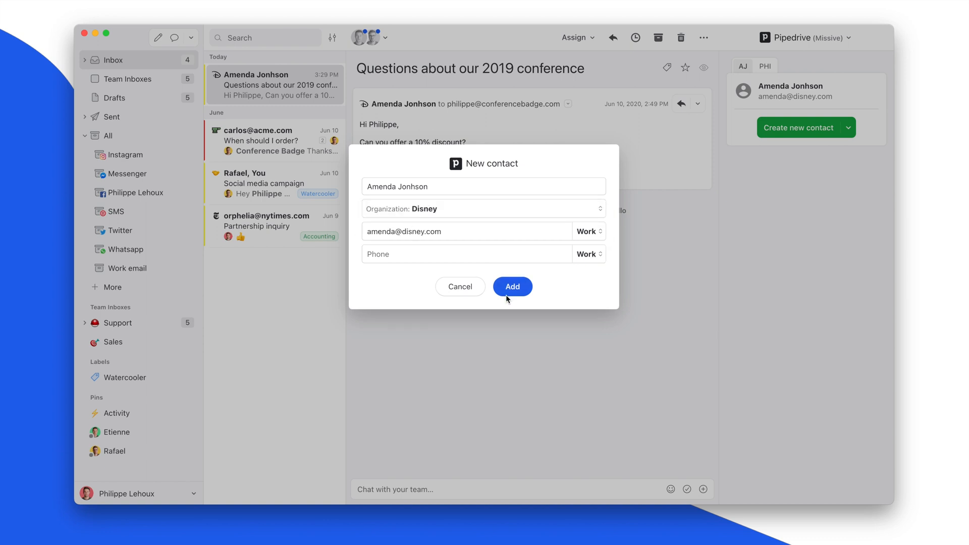
left_click(512, 286)
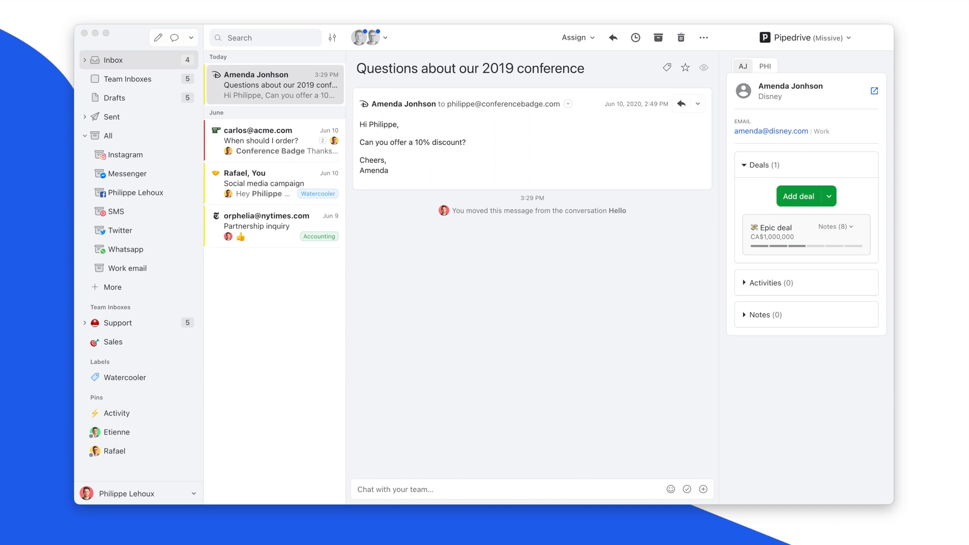
mouse_move(799, 194)
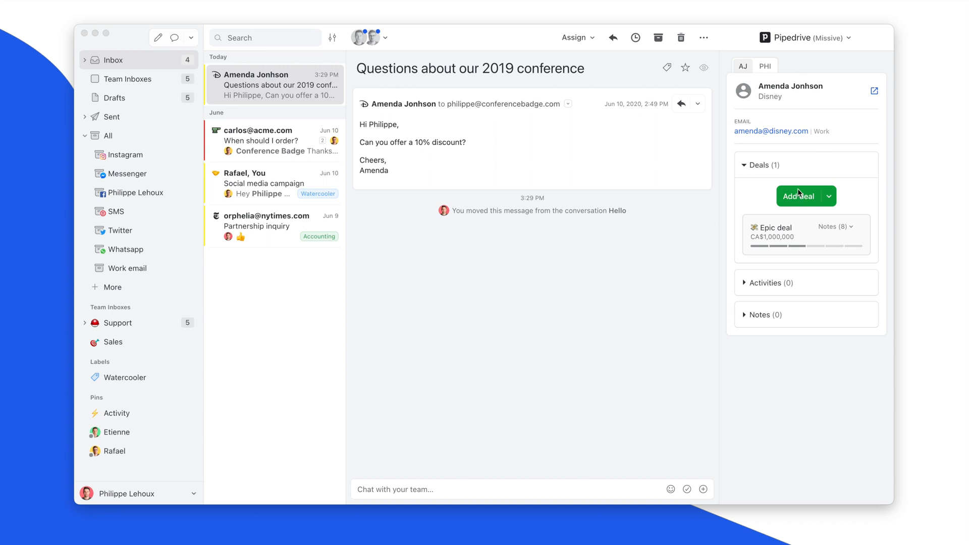
mouse_move(804, 102)
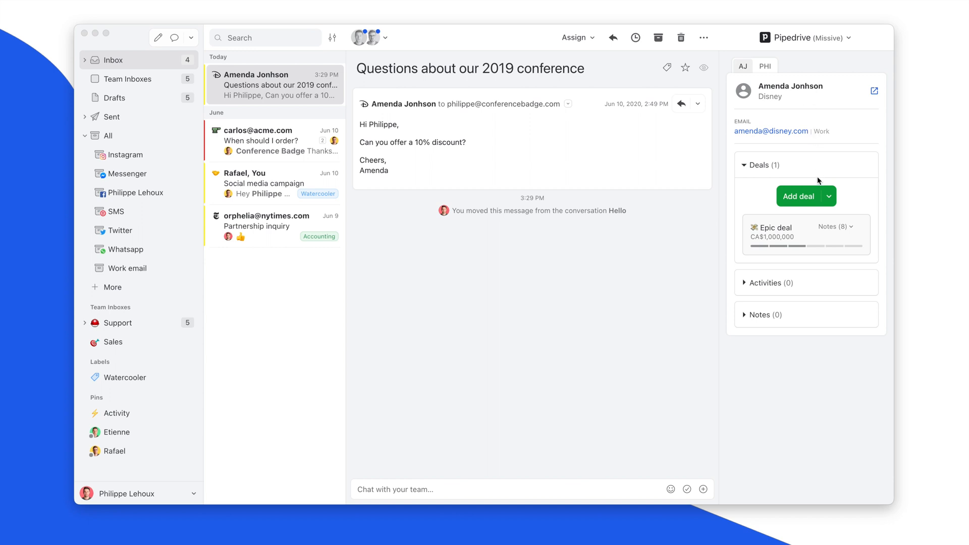
left_click(829, 196)
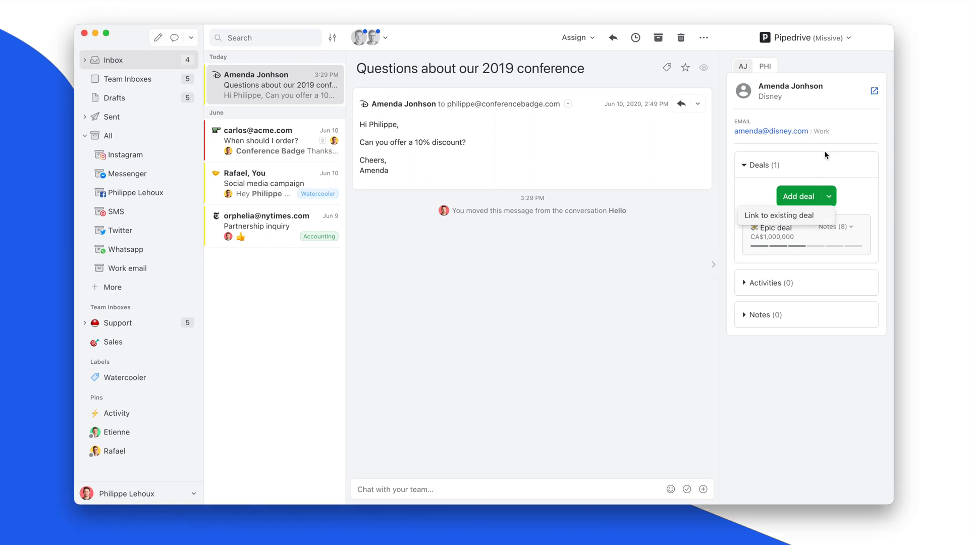
left_click(780, 215)
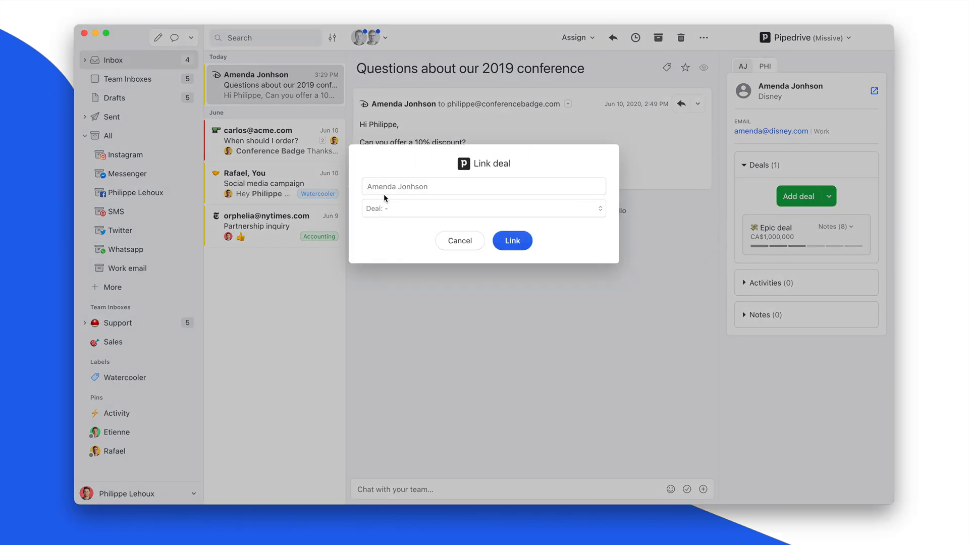
type("chr")
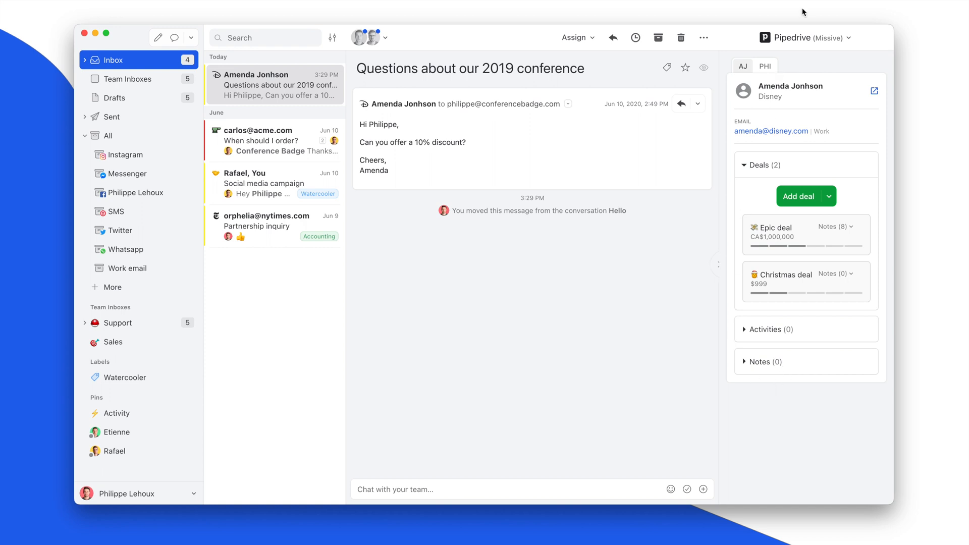
mouse_move(845, 246)
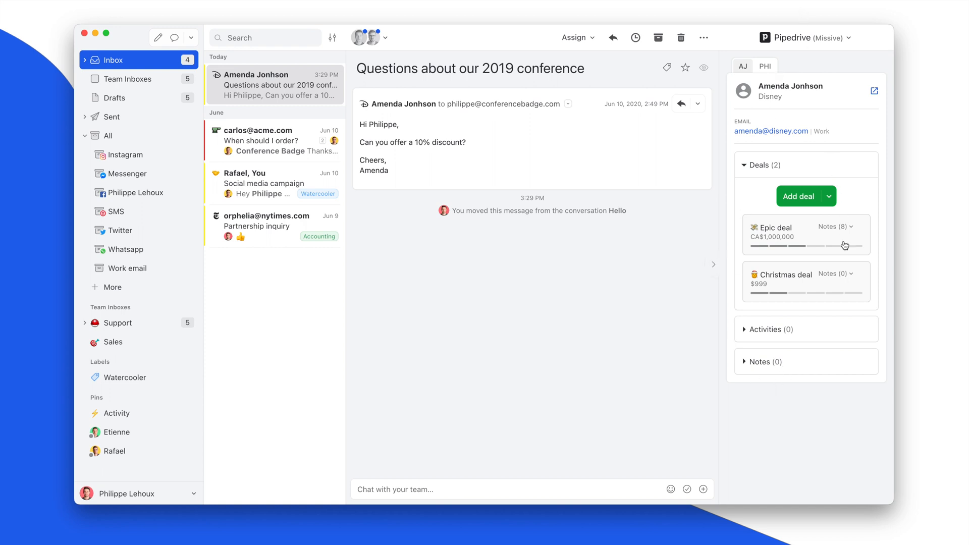
mouse_move(810, 285)
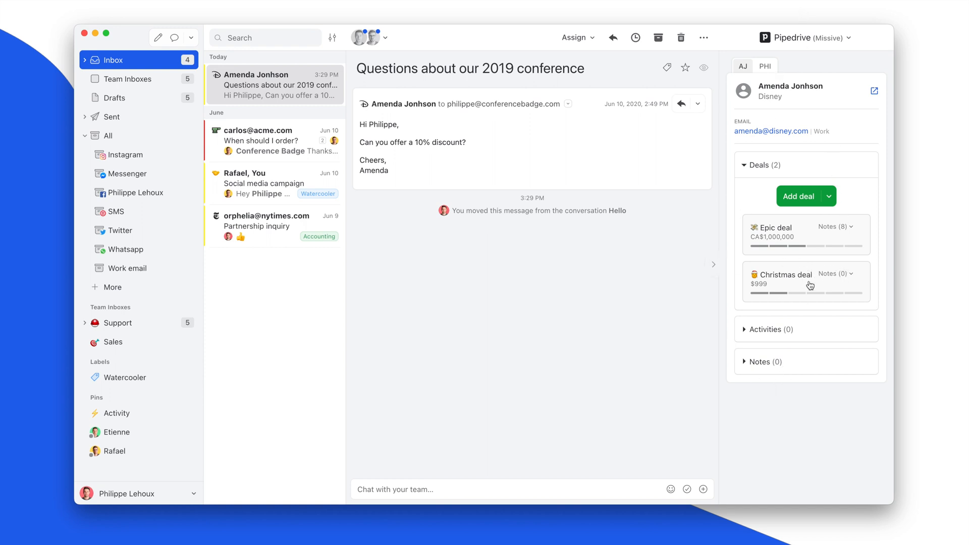
Add the note 'Ho ho ho!' to the Christmas deal
left_click(834, 274)
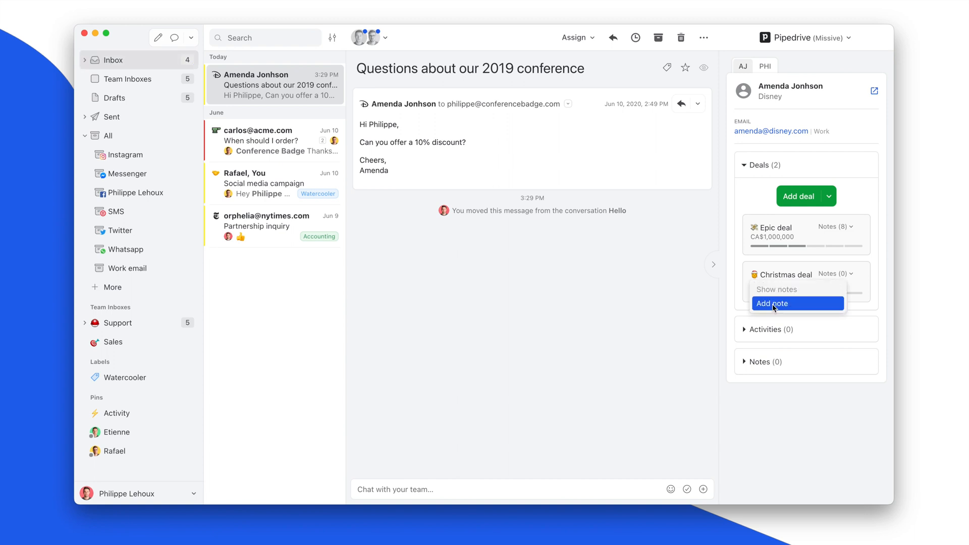
left_click(773, 303)
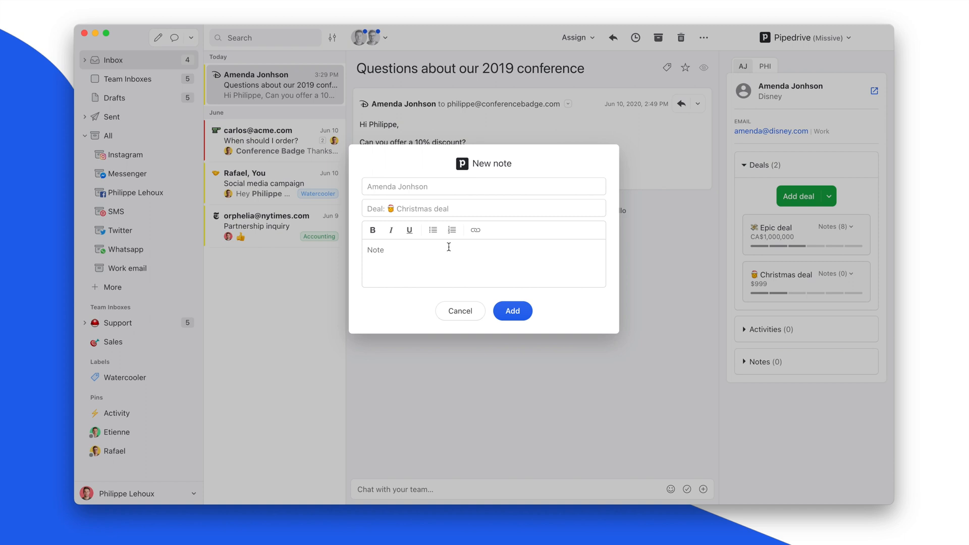
type("Ho ho ho!")
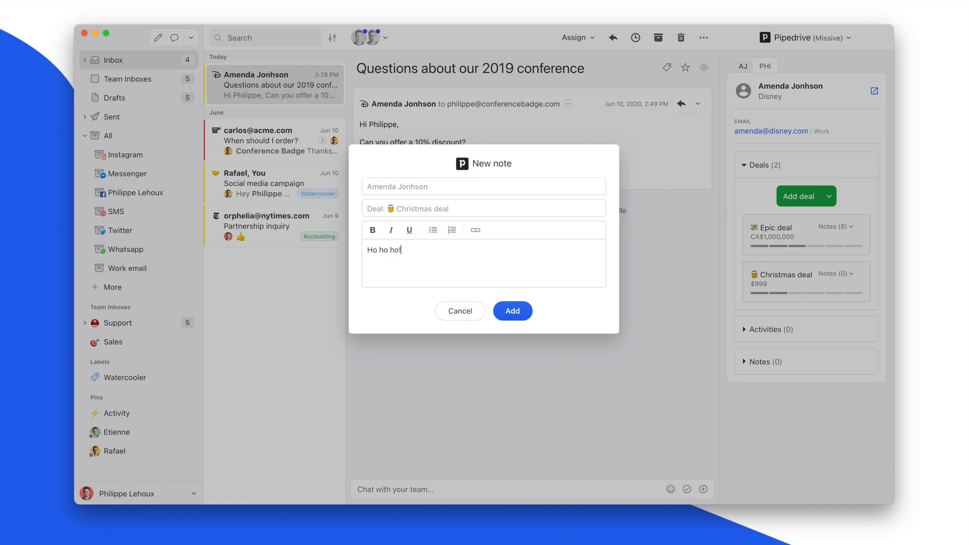
left_click(512, 310)
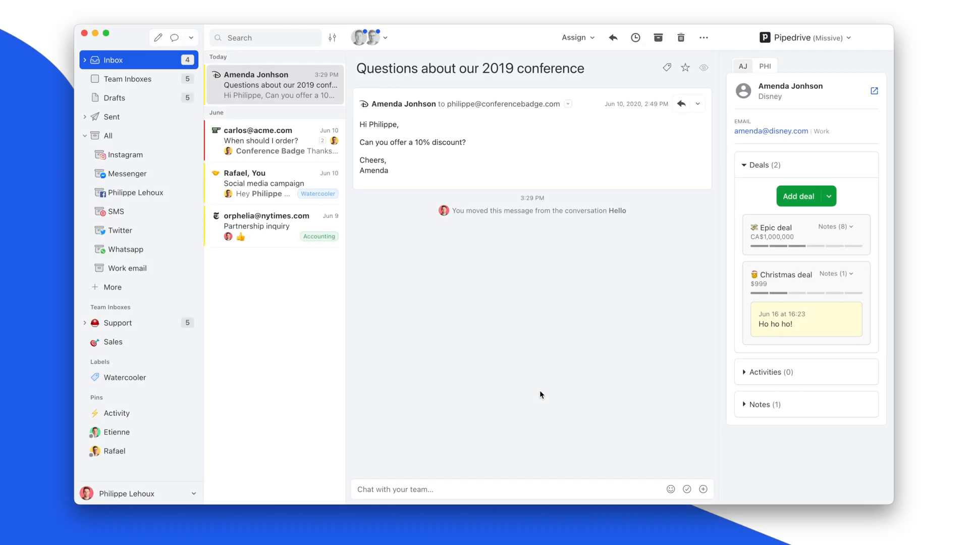
Forward the conference discount email to the Christmas deal
left_click(698, 104)
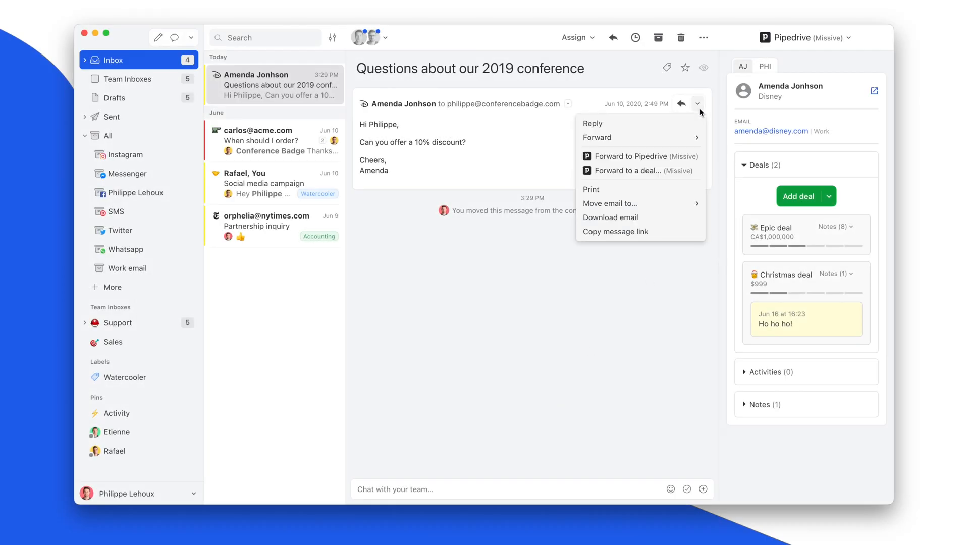
mouse_move(631, 156)
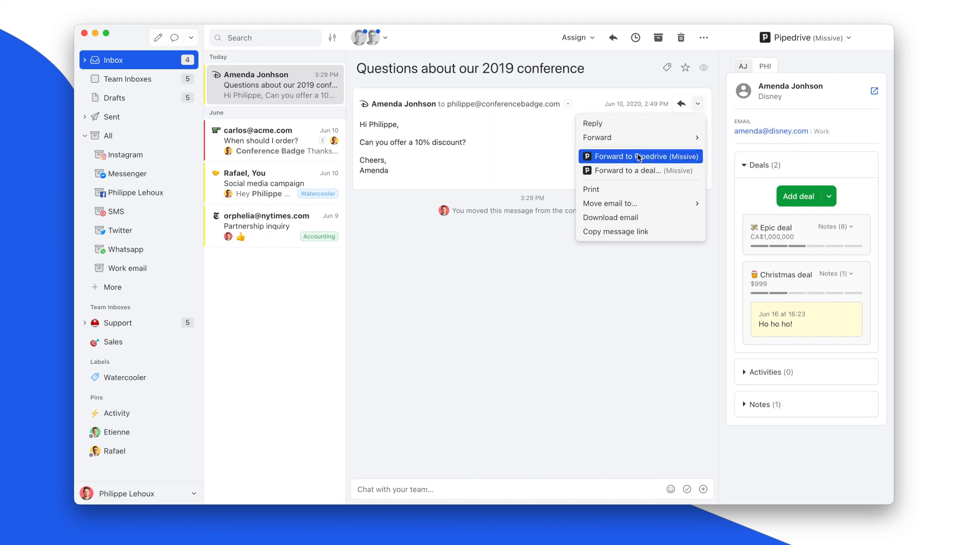
mouse_move(631, 170)
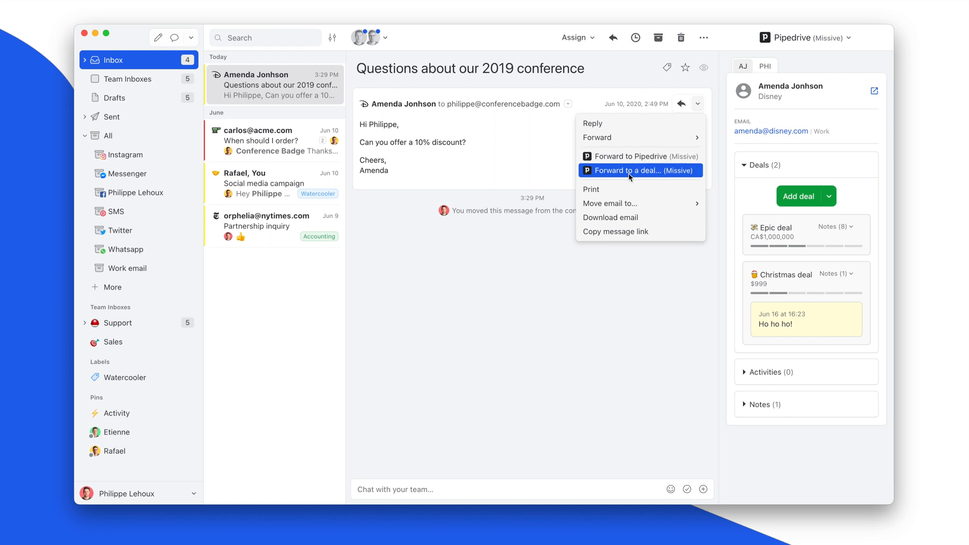
mouse_move(507, 158)
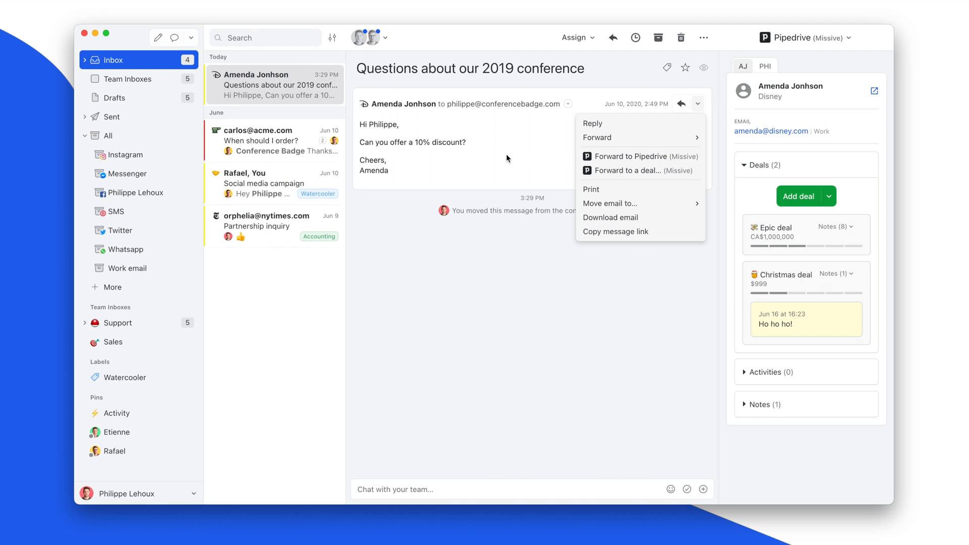
mouse_move(619, 174)
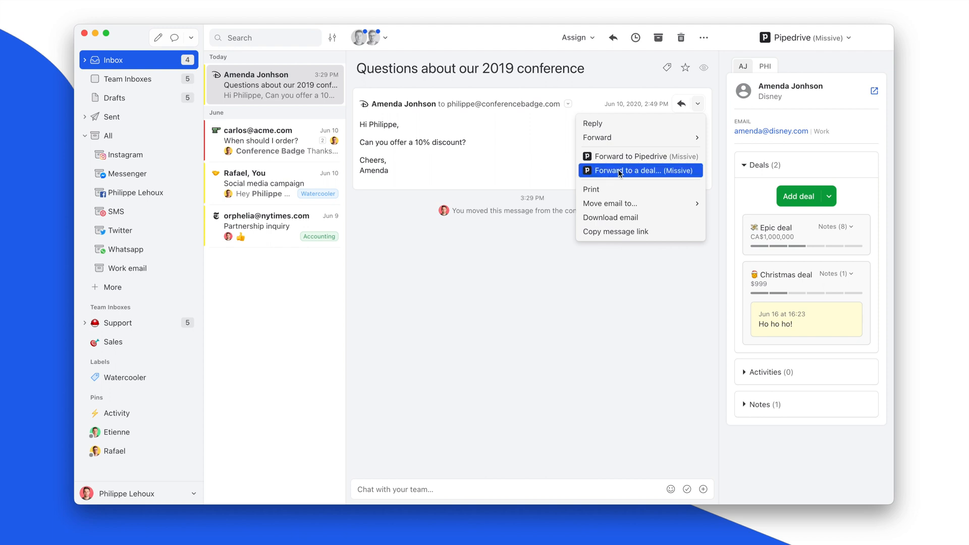
left_click(622, 170)
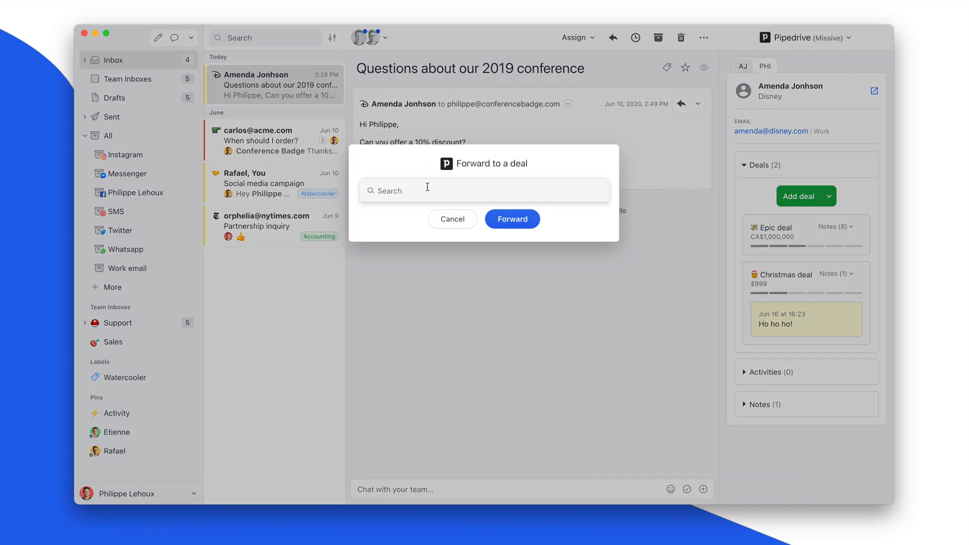
type("chr")
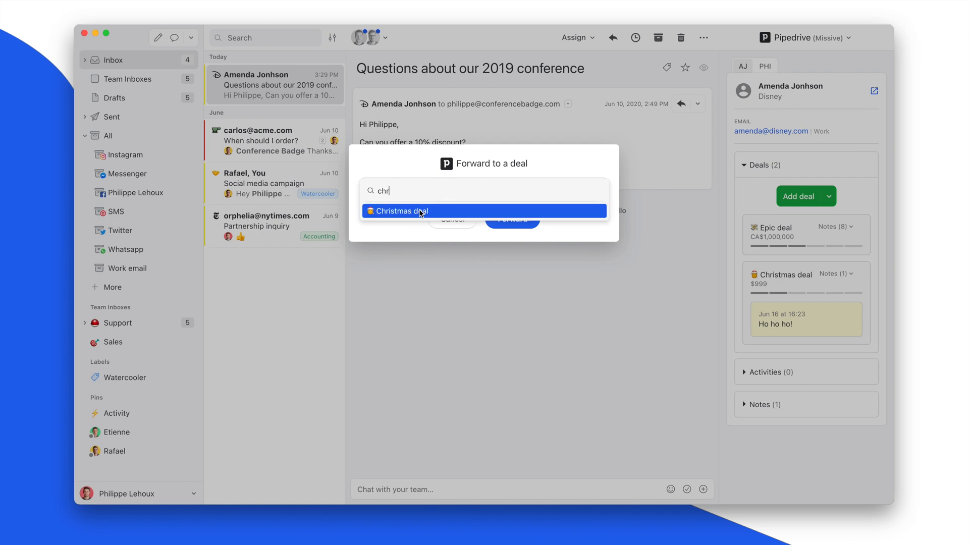
left_click(399, 211)
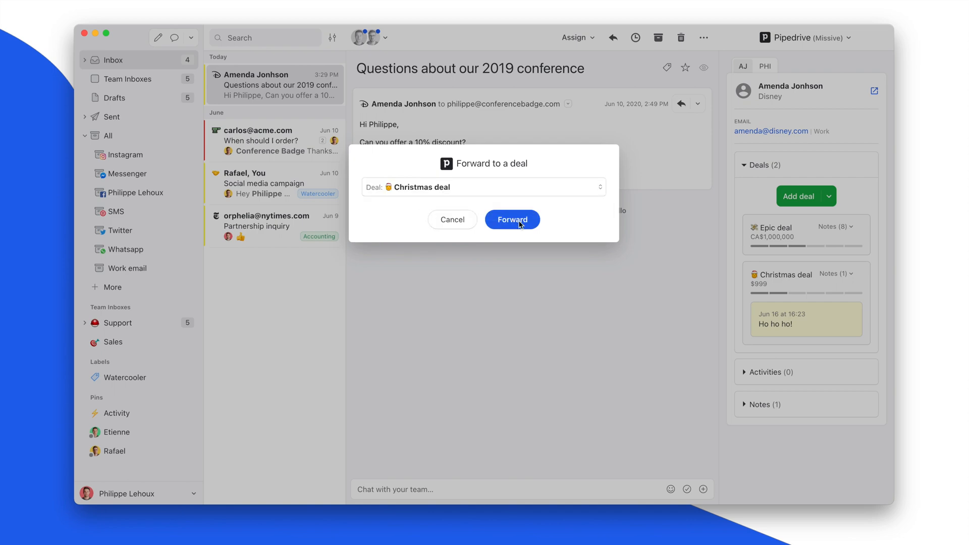
left_click(512, 220)
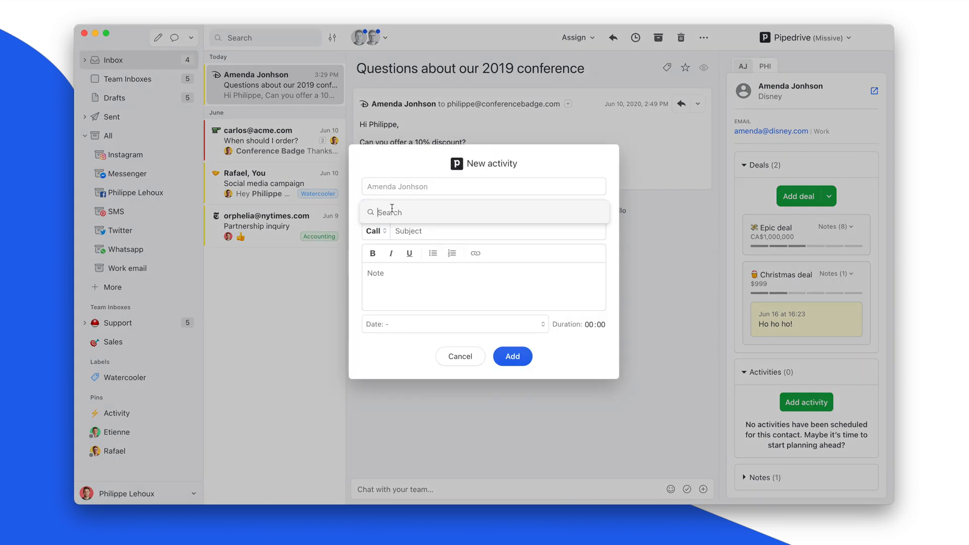
Add a call activity with subject 'Ho ho ho' linked to the Christmas deal
type("chr")
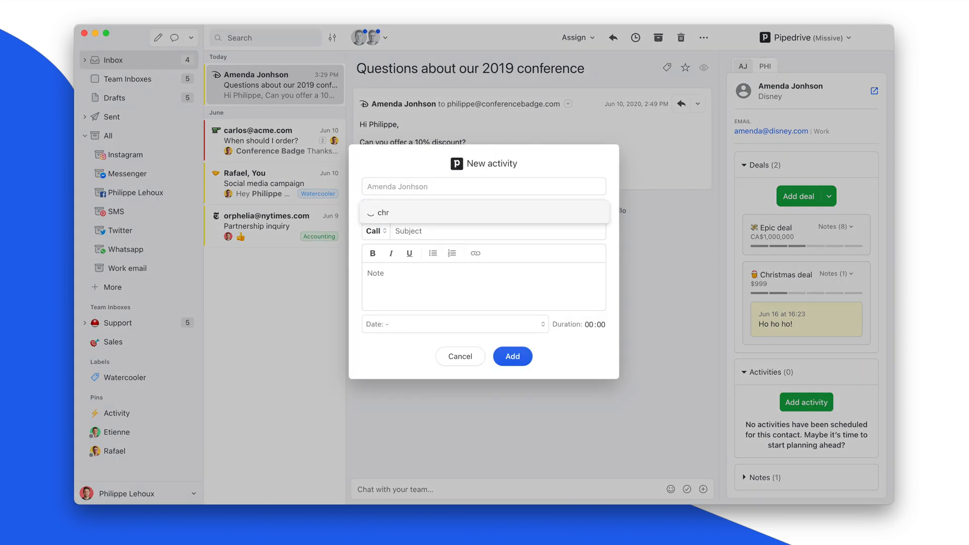
left_click(484, 213)
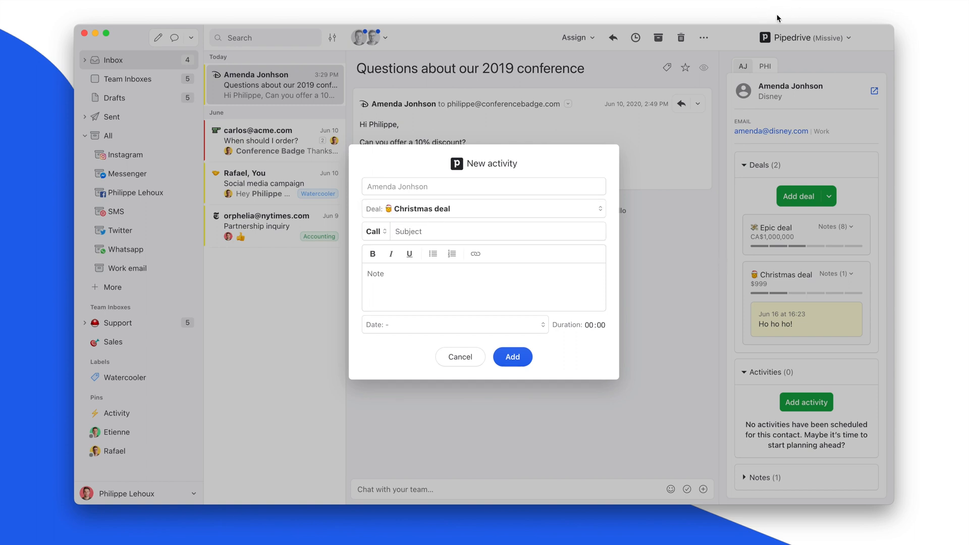
mouse_move(465, 260)
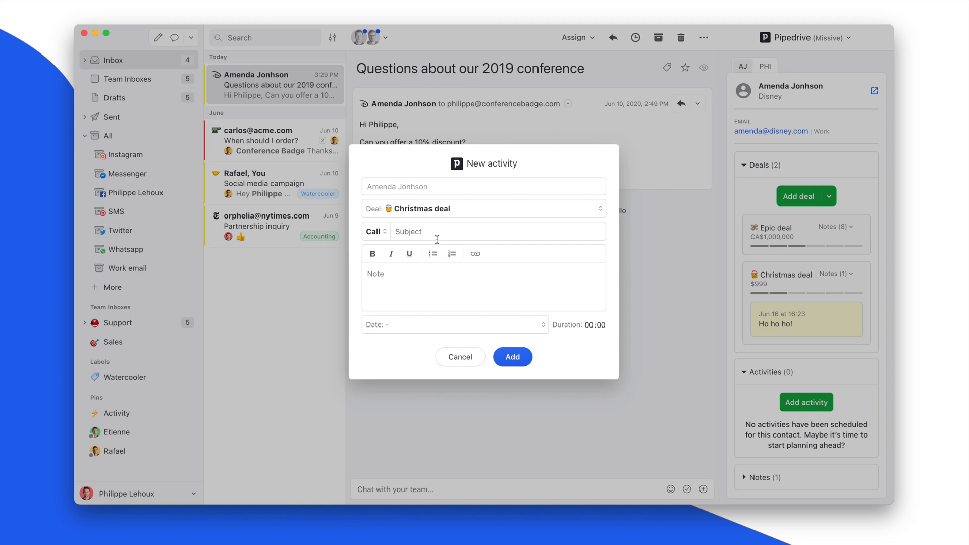
type("Ho h")
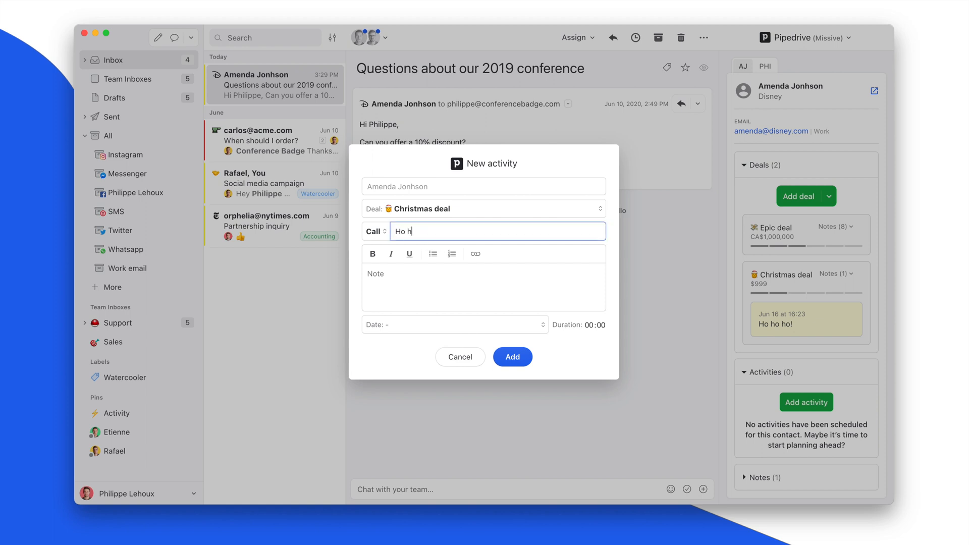
left_click(512, 357)
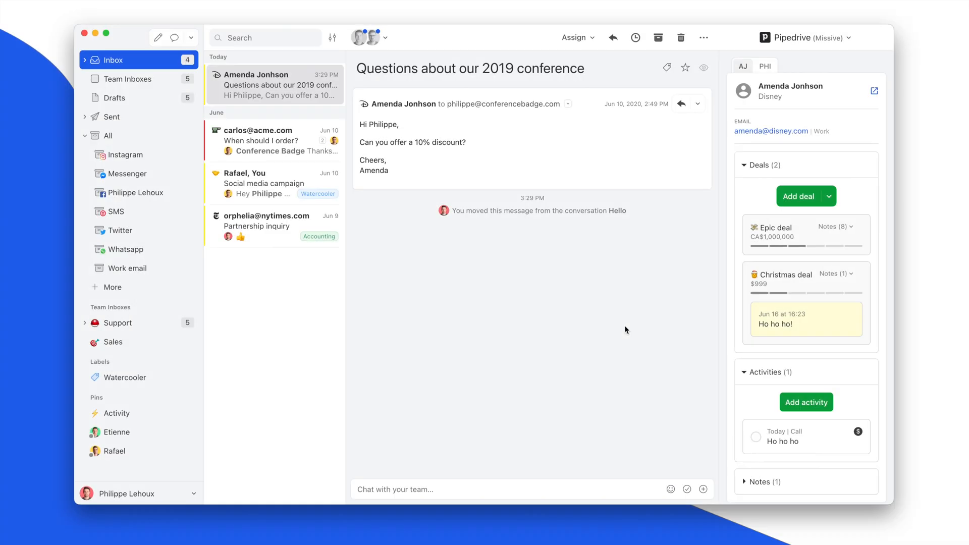
Open the CA$1,000,000 Epic deal card in the Edit deal dialog
left_click(774, 227)
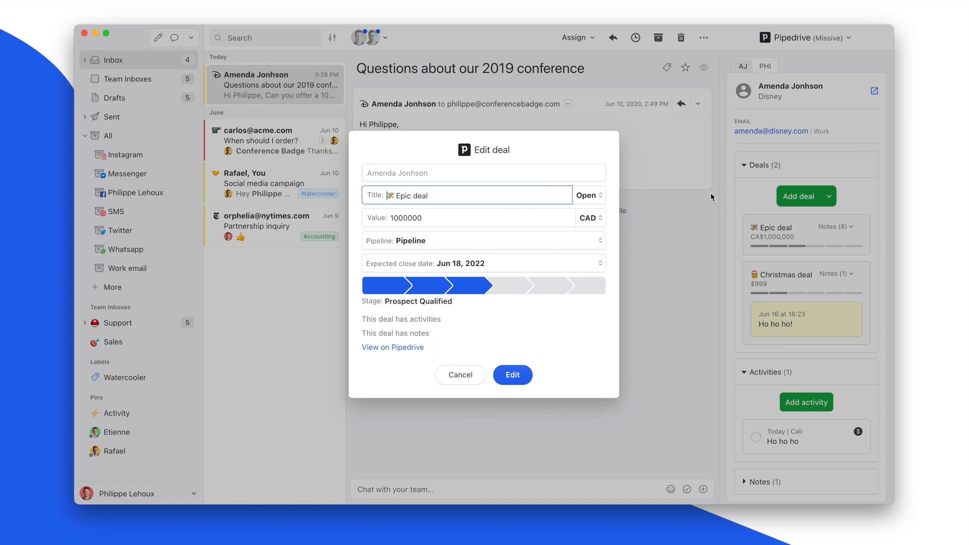
mouse_move(405, 273)
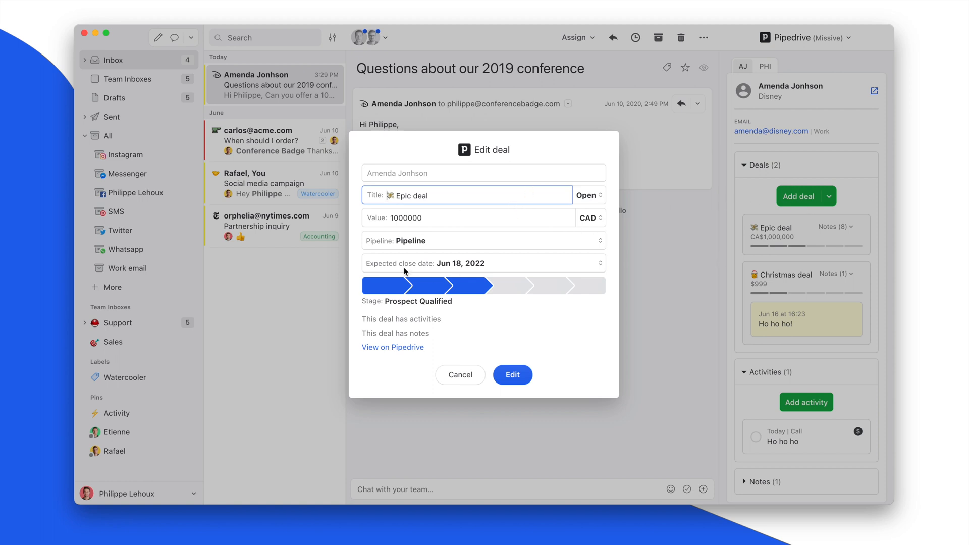
mouse_move(376, 268)
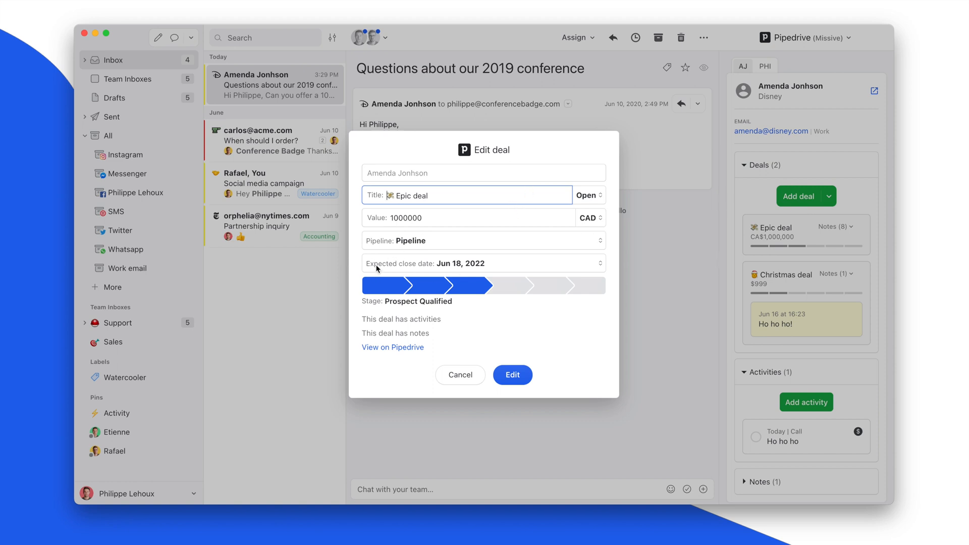
mouse_move(445, 263)
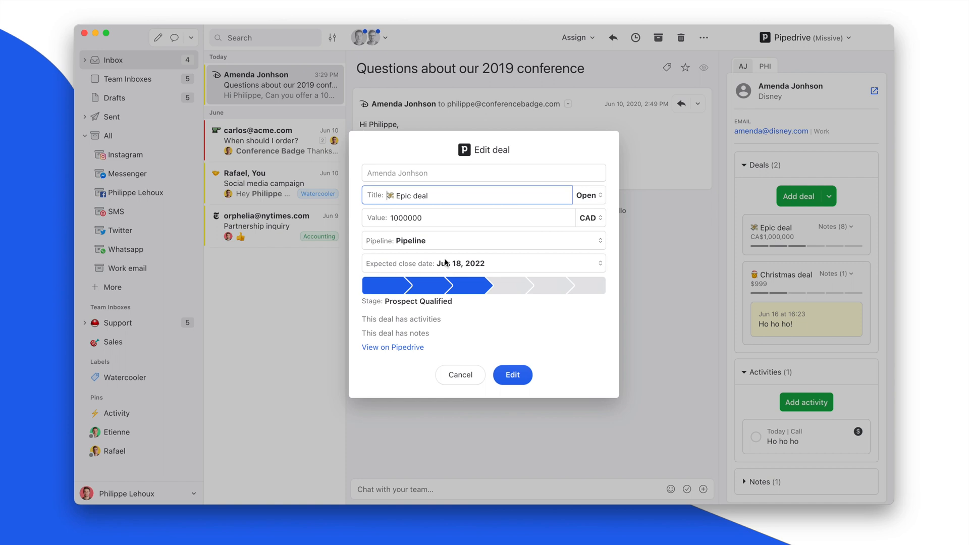